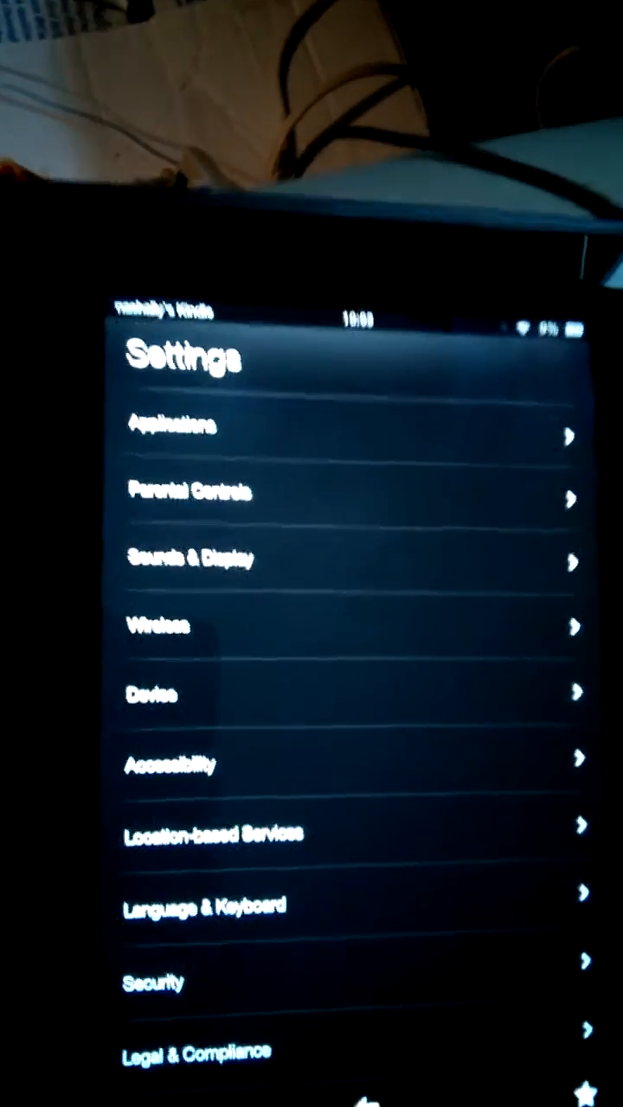
Scroll the Device page to reveal storage, battery and factory reset options.
{"action": "scroll", "scroll_direction": "down", "scroll_amount": 3}
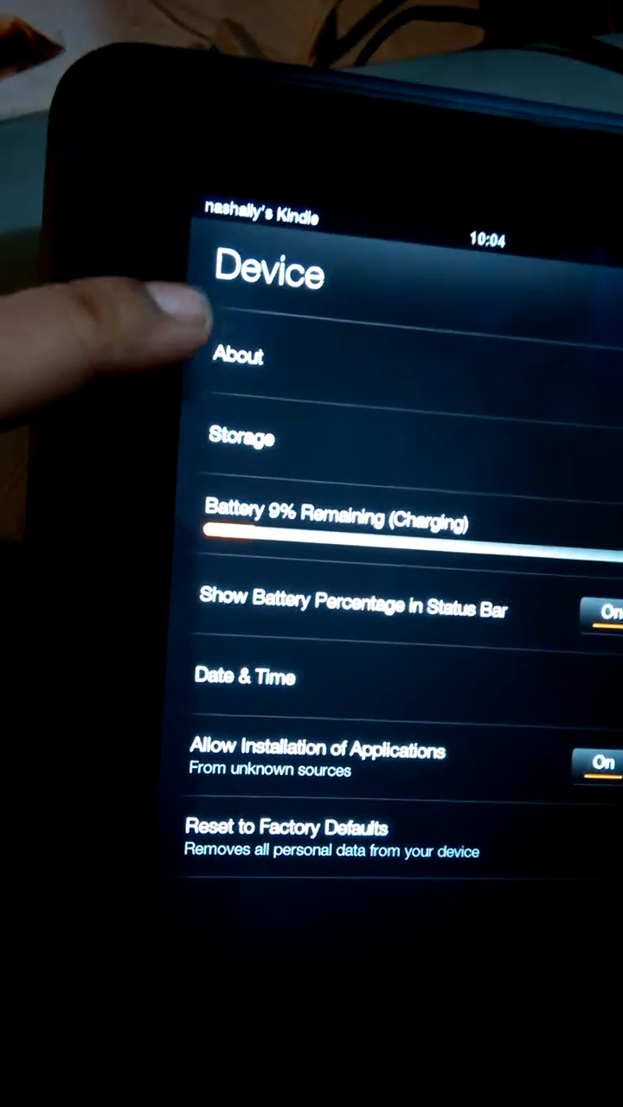
Return from the Device page to the main Settings list.
{"action": "left_click", "coordinate": [239, 356]}
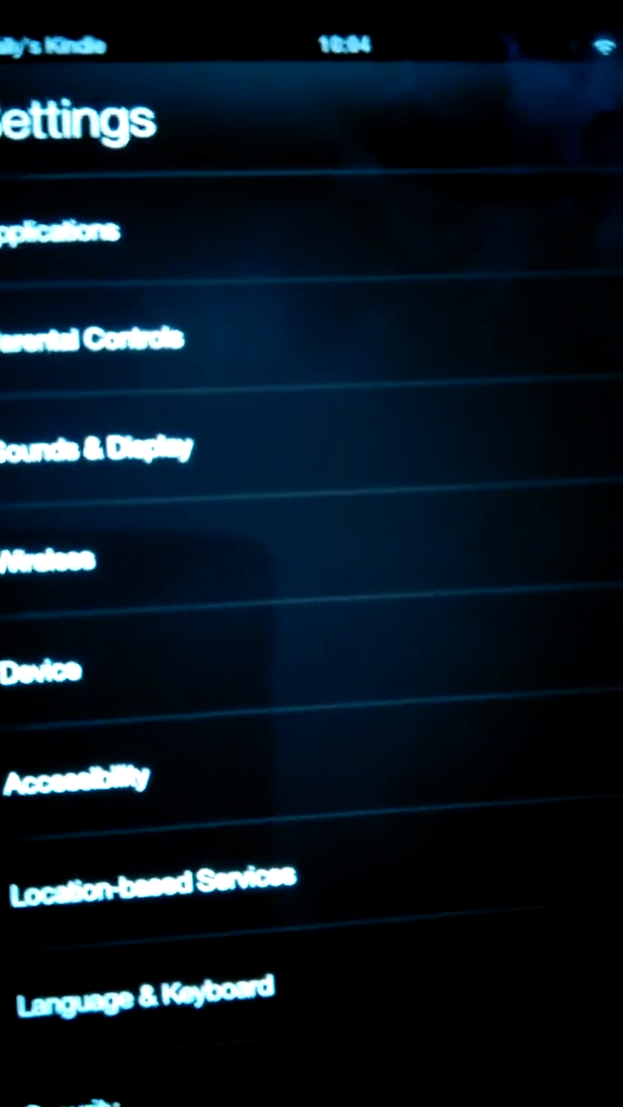
Show the Wireless page listing Wi-Fi networks with the connected one.
{"action": "left_click", "coordinate": [52, 557]}
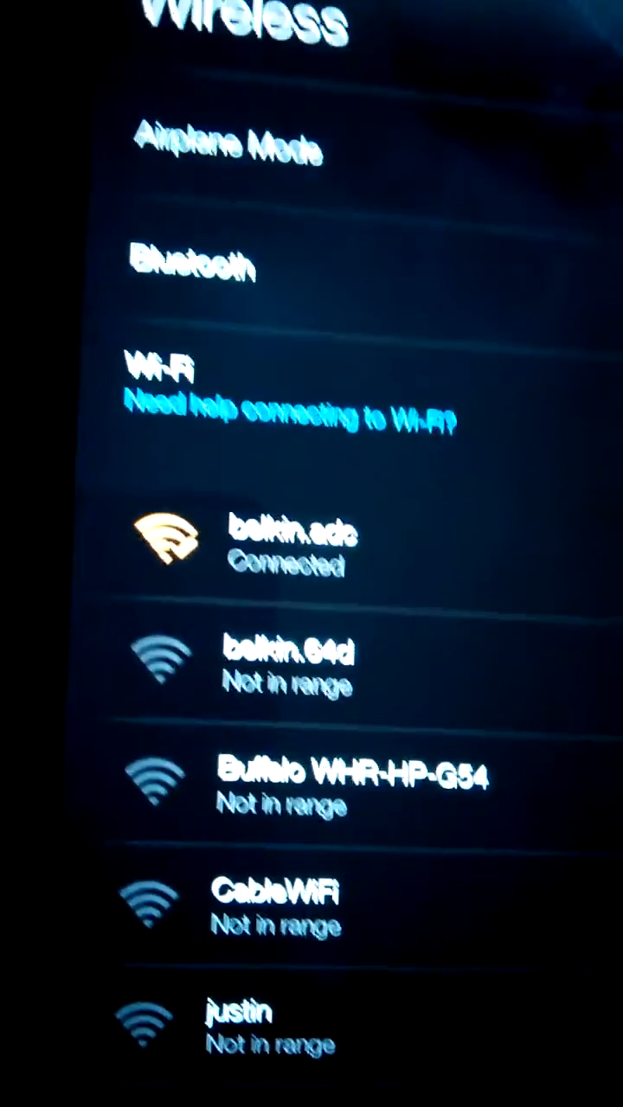